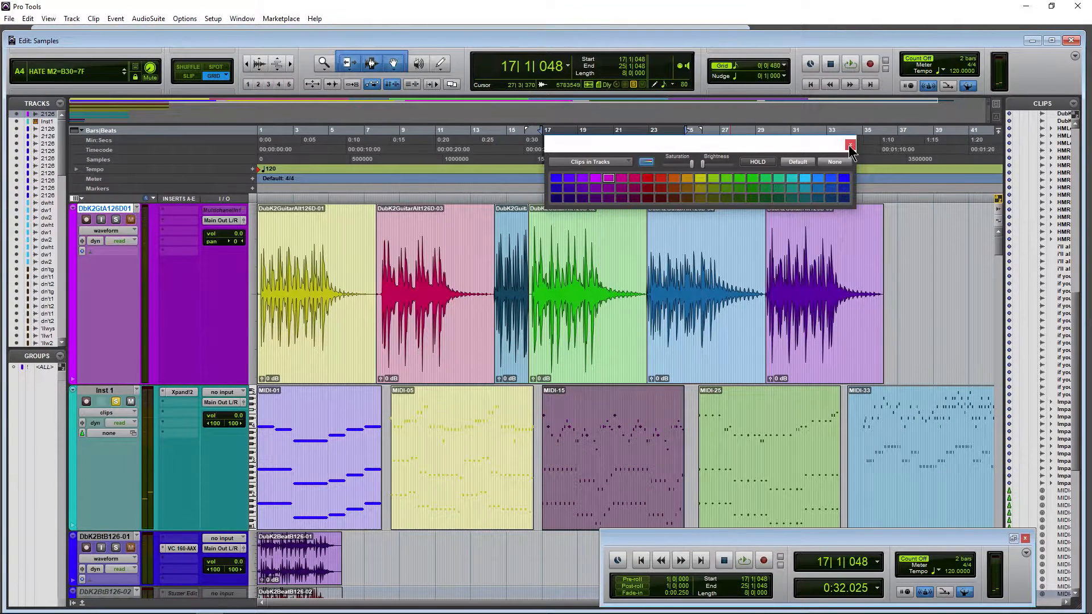
Step: Show the Mix window so the Color Palette targets Tracks
left_click(850, 146)
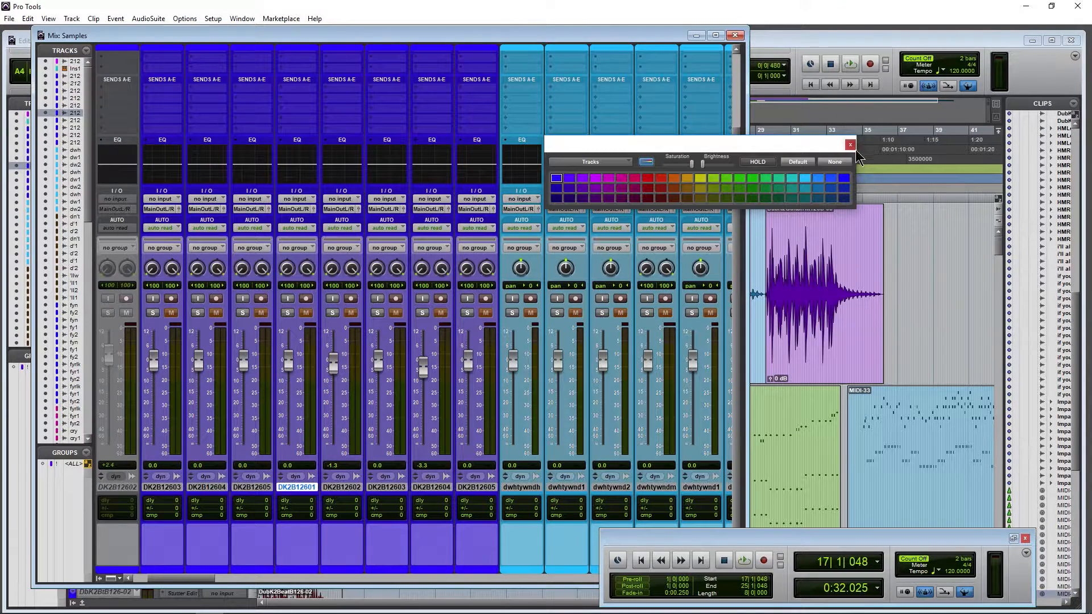
Step: Bring the Edit window forward via Window > Edit, palette back on Clips in Tracks
left_click(241, 19)
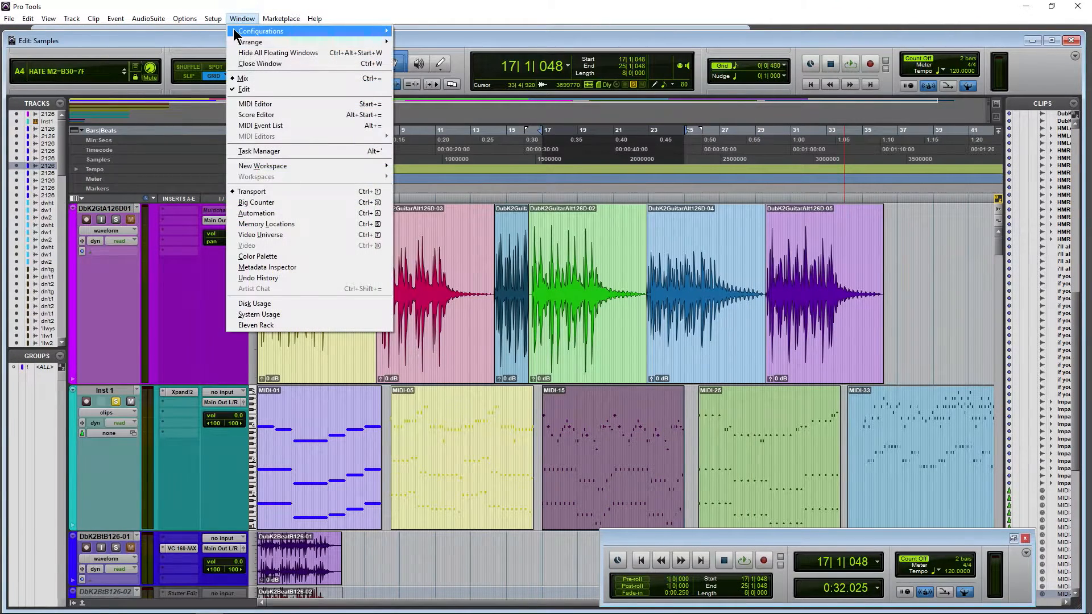
left_click(258, 255)
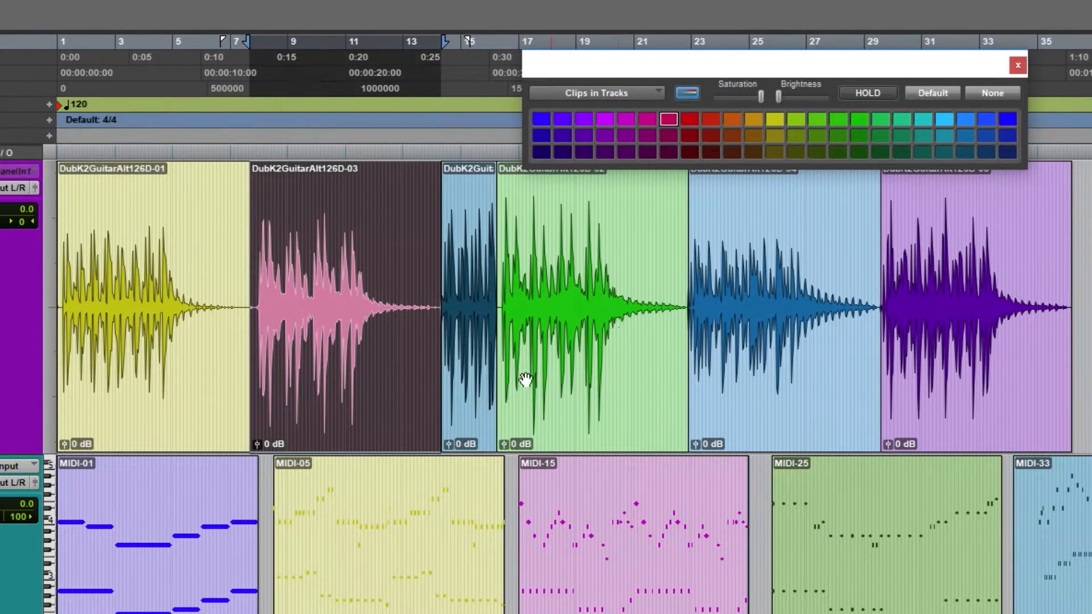
Step: Colour the DubK2GuitarAlt126D-01 guitar clip purple from the Color Palette
left_click(773, 118)
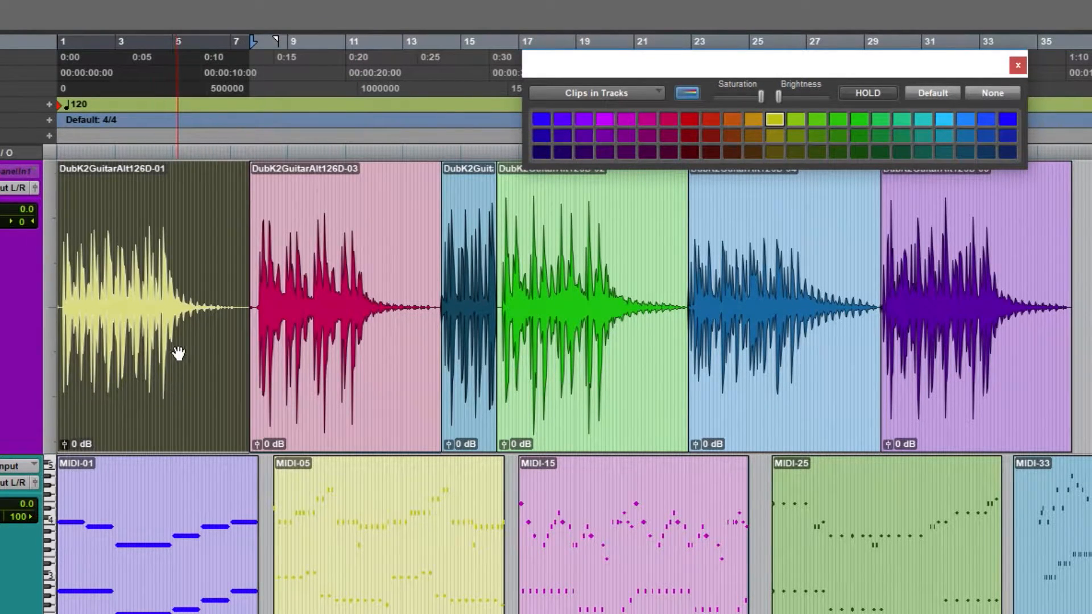
mouse_move(182, 328)
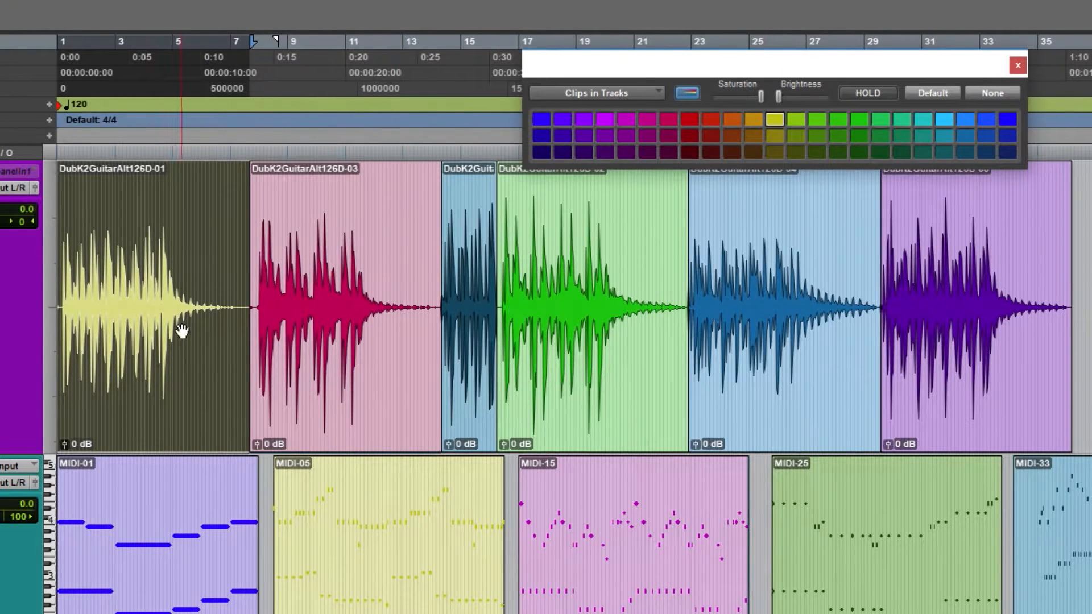
left_click(604, 135)
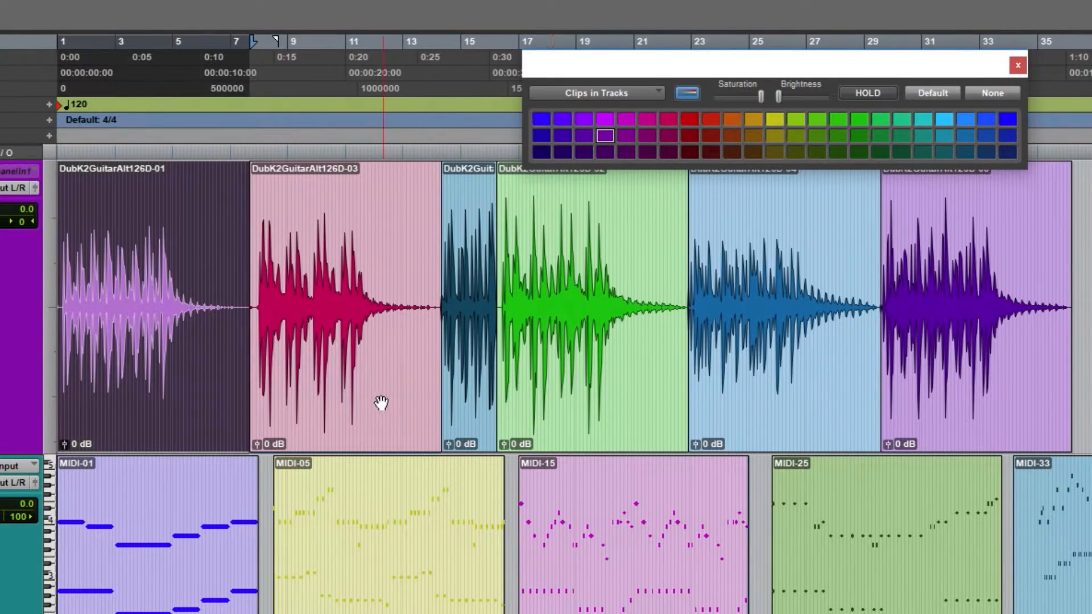
mouse_move(656, 233)
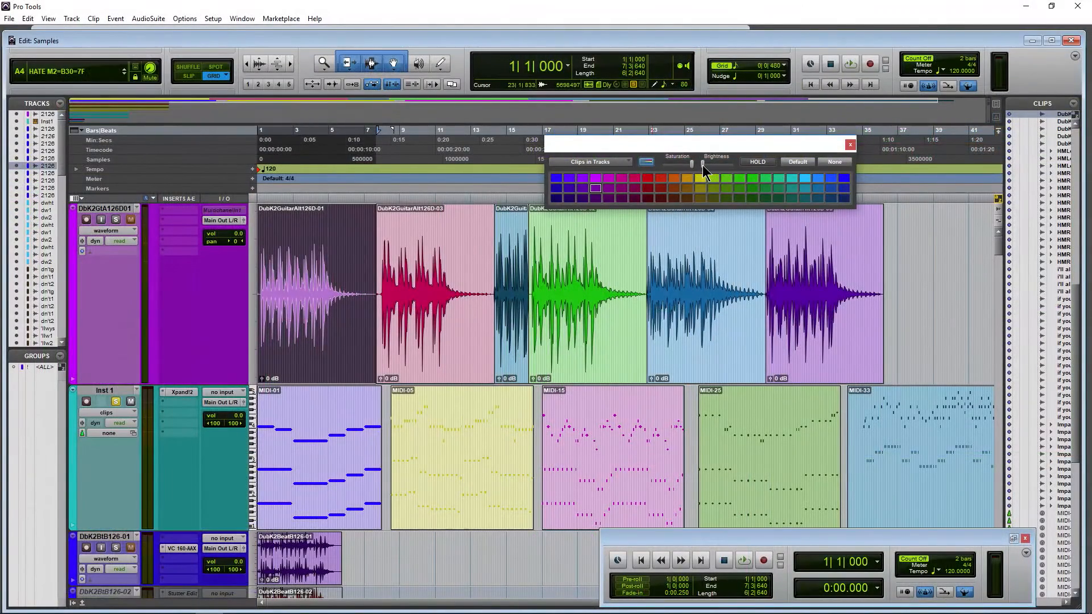
Step: Keep the Color Palette target on Clips in Tracks
left_click(588, 162)
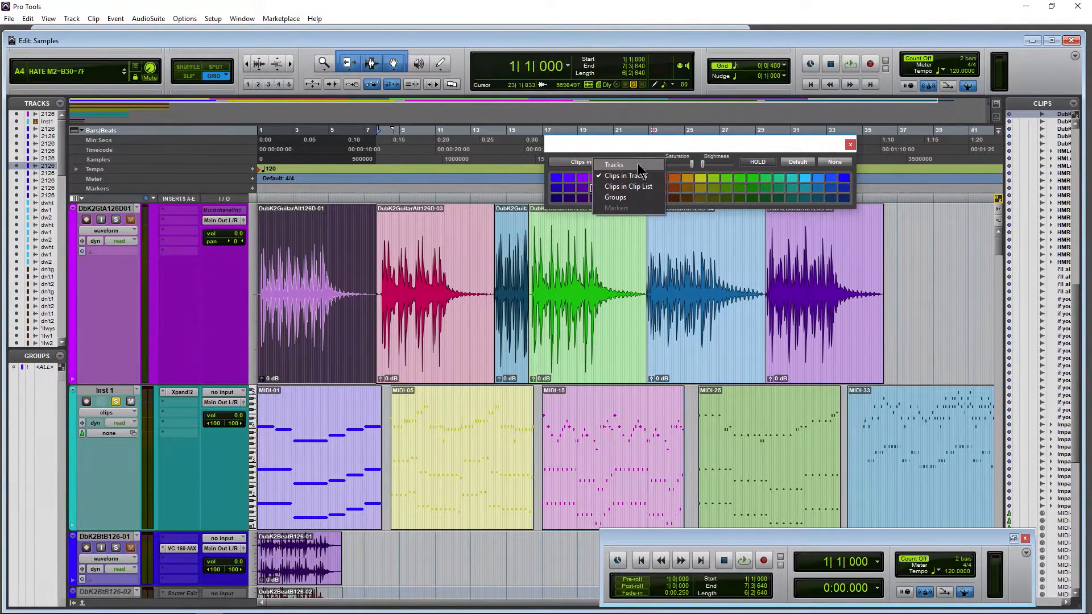
left_click(626, 175)
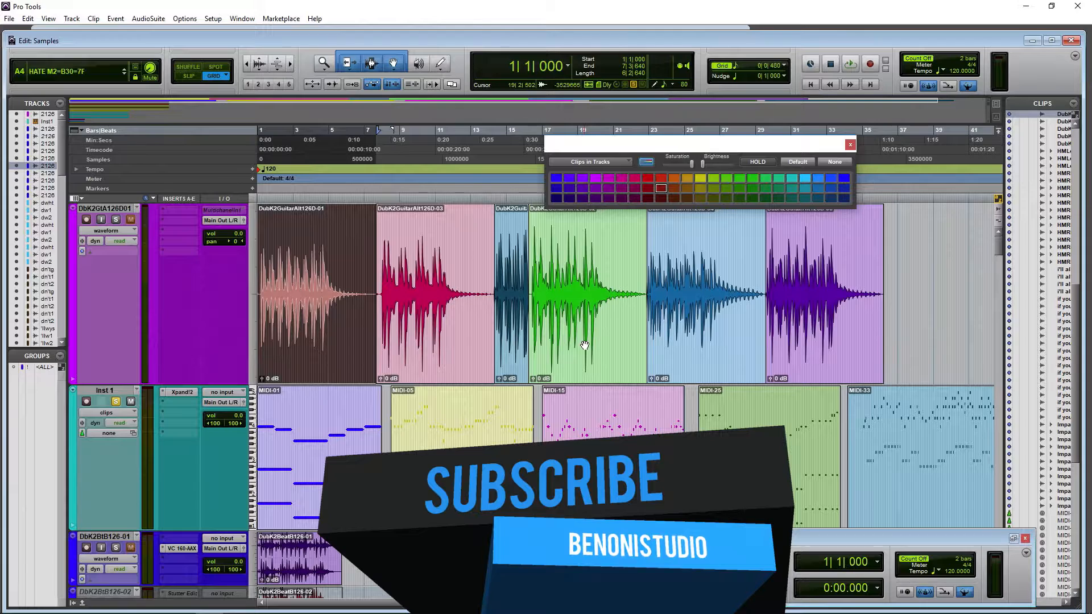
Step: Give the first guitar clip a darker red and toggle the palette's HOLD button
left_click(751, 178)
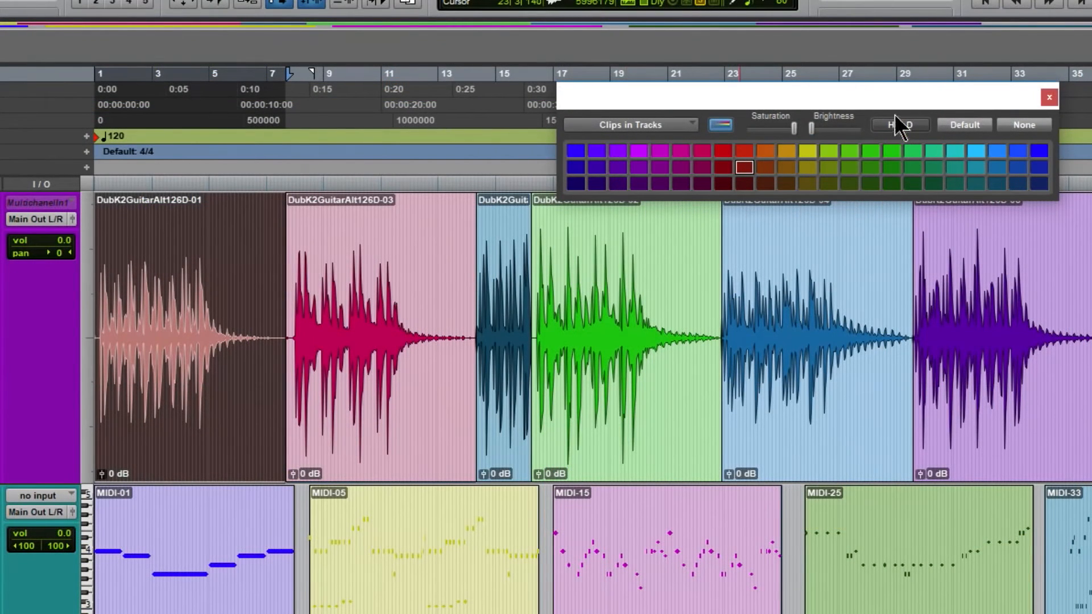
left_click(899, 125)
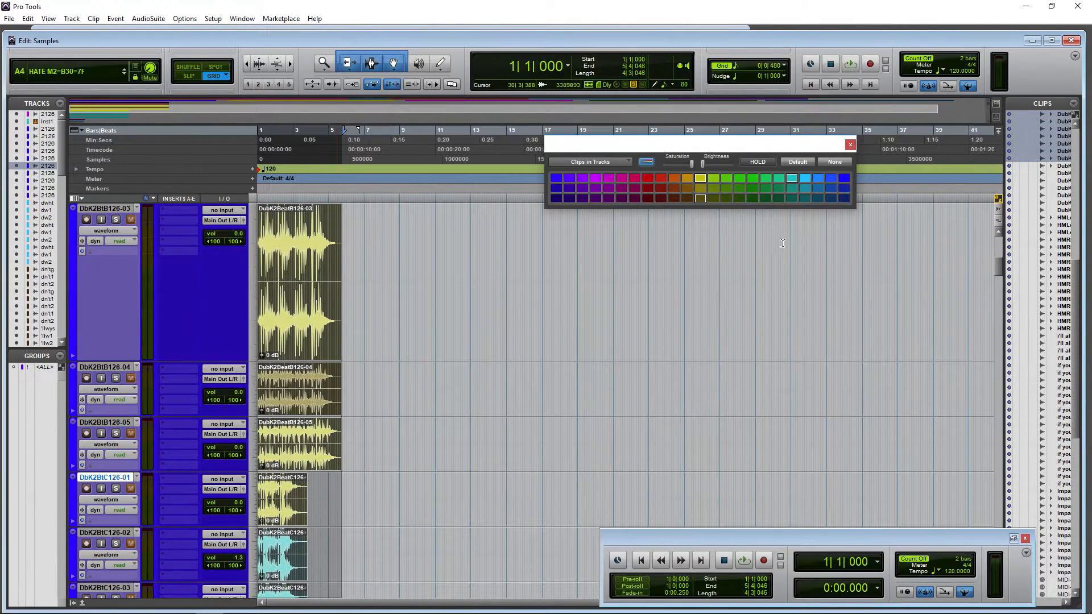
Step: Colour the DubK2BeatB126-03 beat clip yellow
left_click(818, 186)
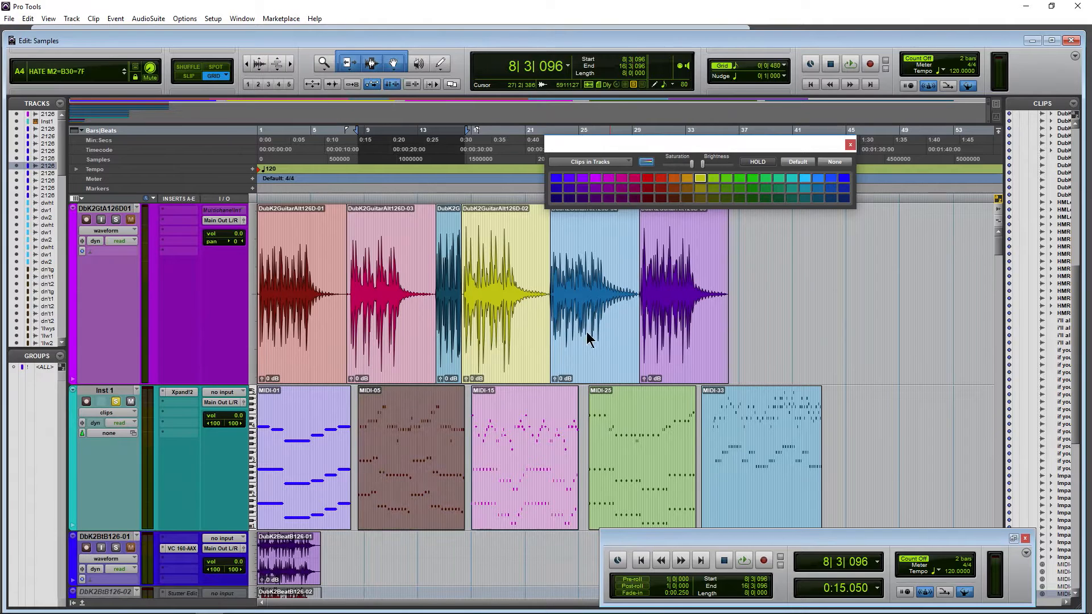
Step: Select the DubK2GuitarAlt126D-04 clip for recolouring
left_click(739, 198)
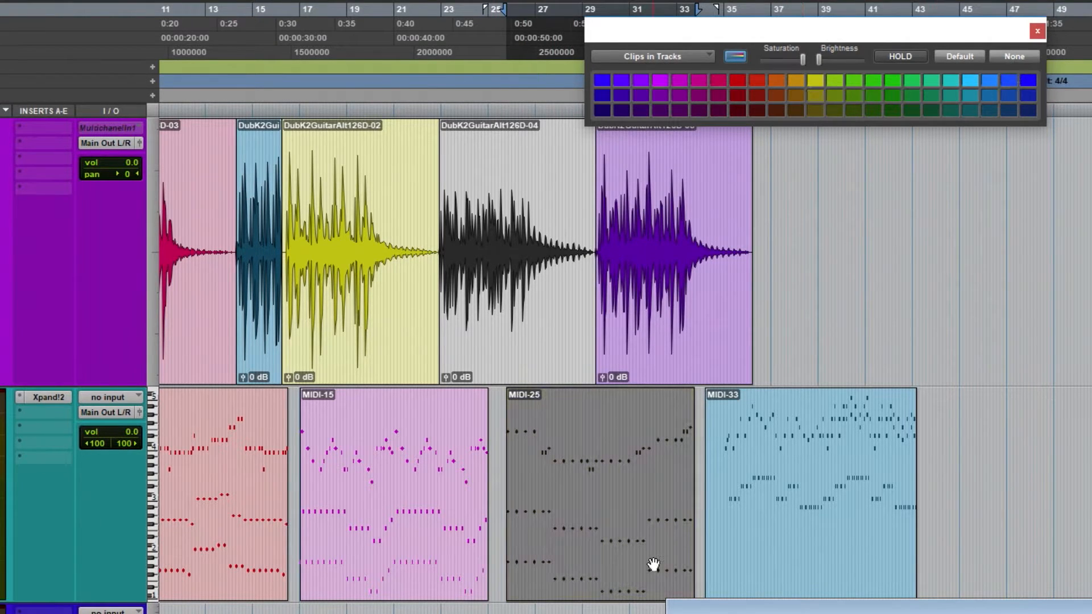
Step: Reset MIDI-25 to its Default colour, leaving DubK2GuitarAlt126D-04 at None
left_click(855, 95)
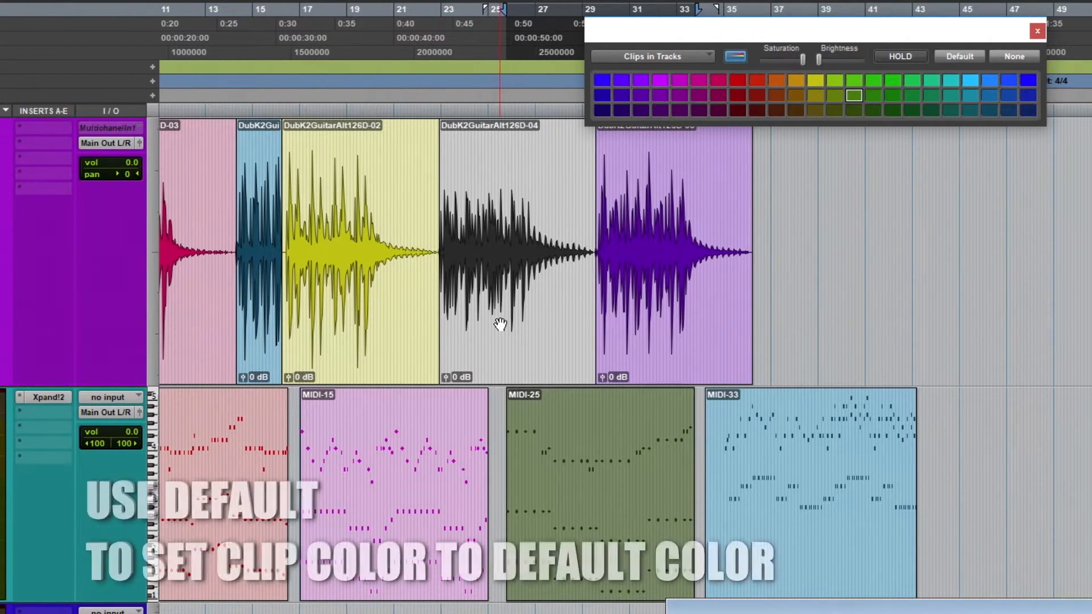